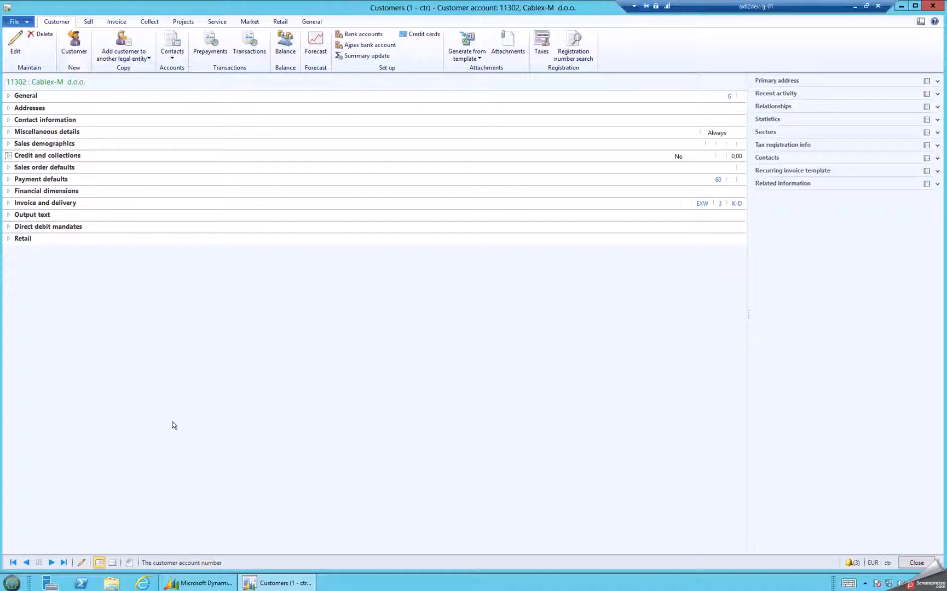
mouse_move(161, 431)
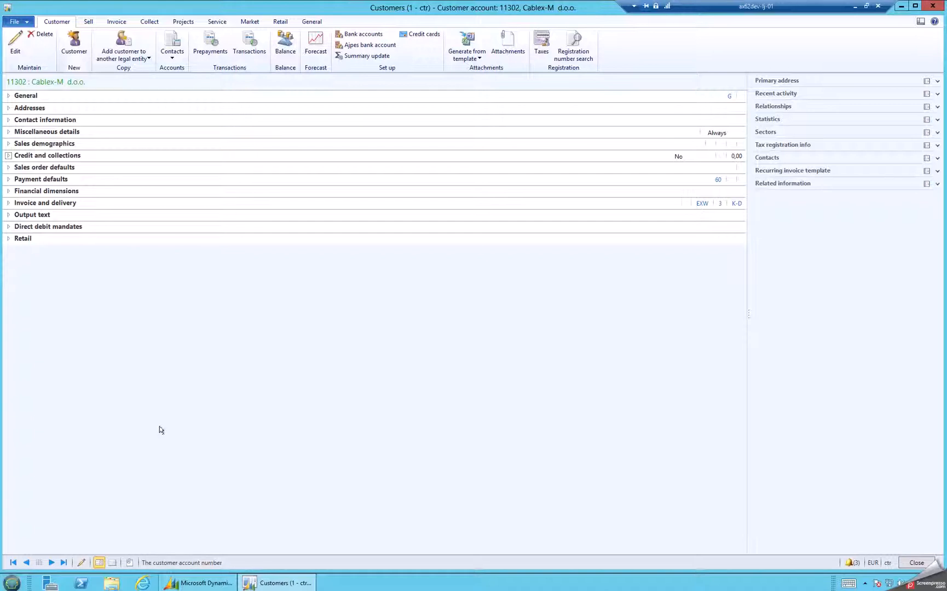
mouse_move(154, 419)
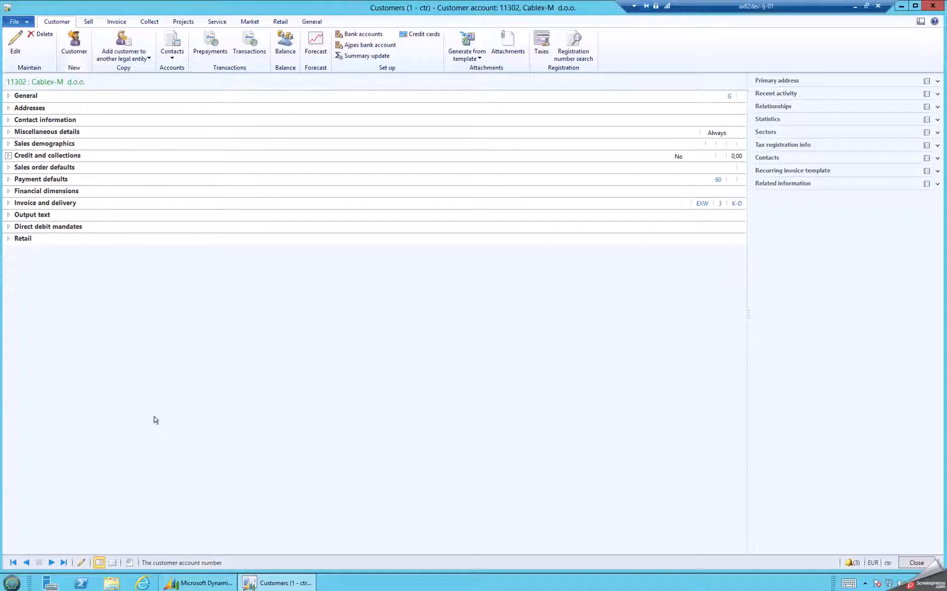
mouse_move(9, 155)
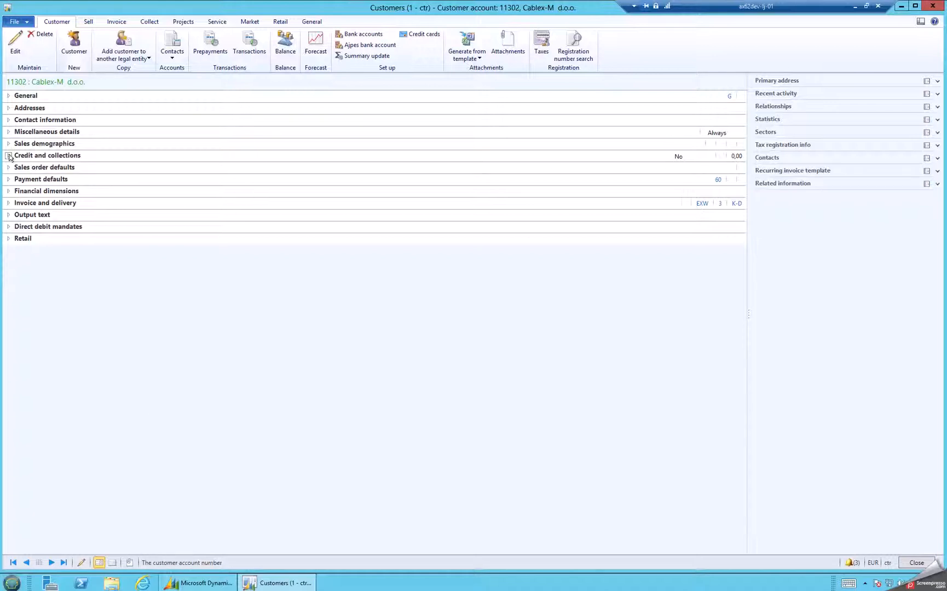
Edit customer 11302 and pick the collections contact from the Credit and collections lookup
click(9, 155)
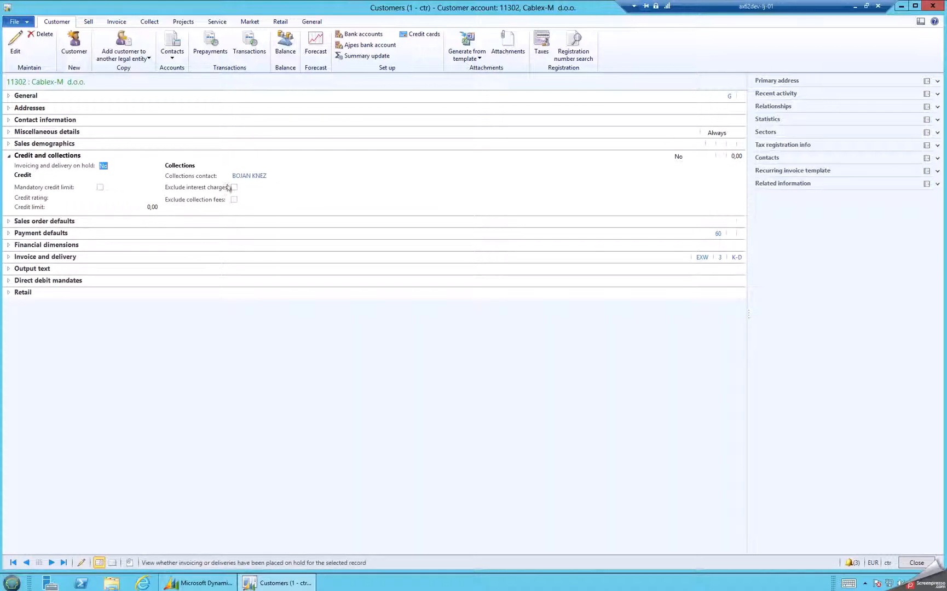
click(15, 45)
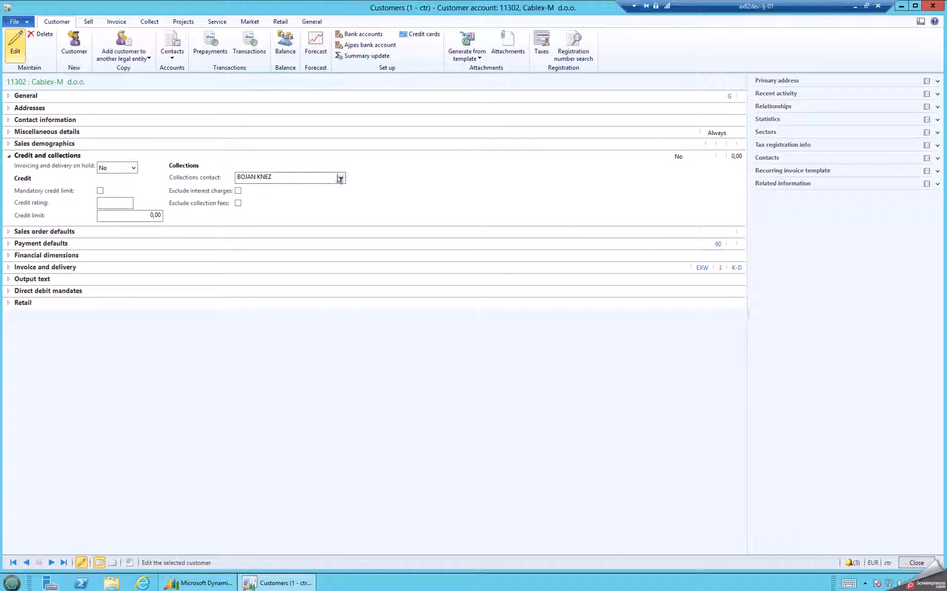
click(340, 177)
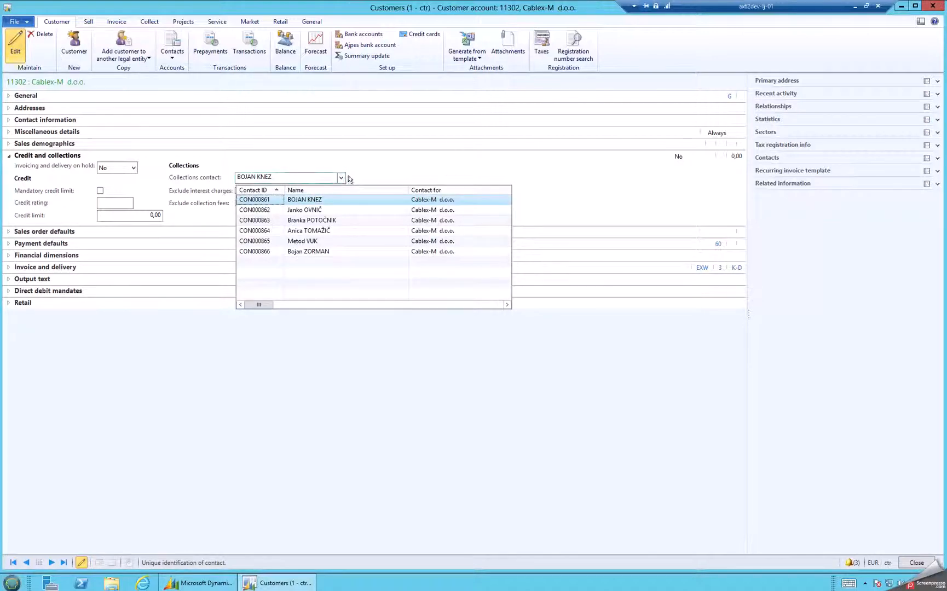
click(305, 200)
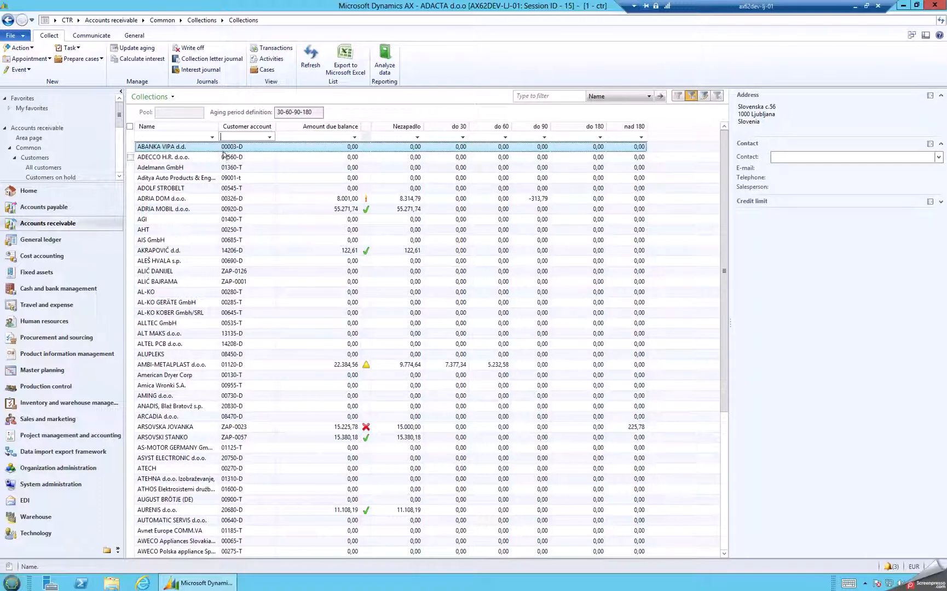
Filter the Collections list's Customer account column to 11302 (Cablex-M d.o.o.)
text(11302)
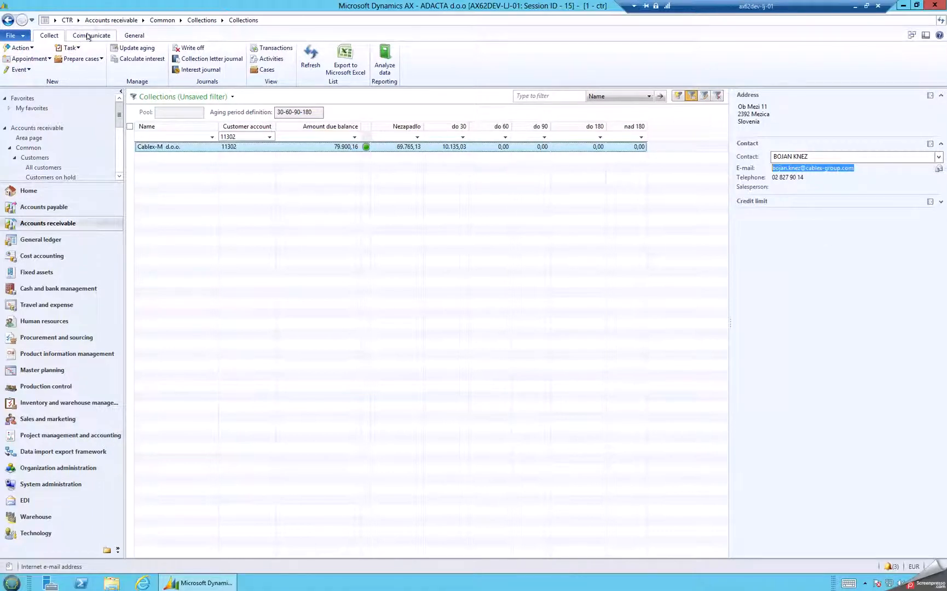
Start a new collection letter from the Communicate commands, then cancel its creation dialog
click(90, 35)
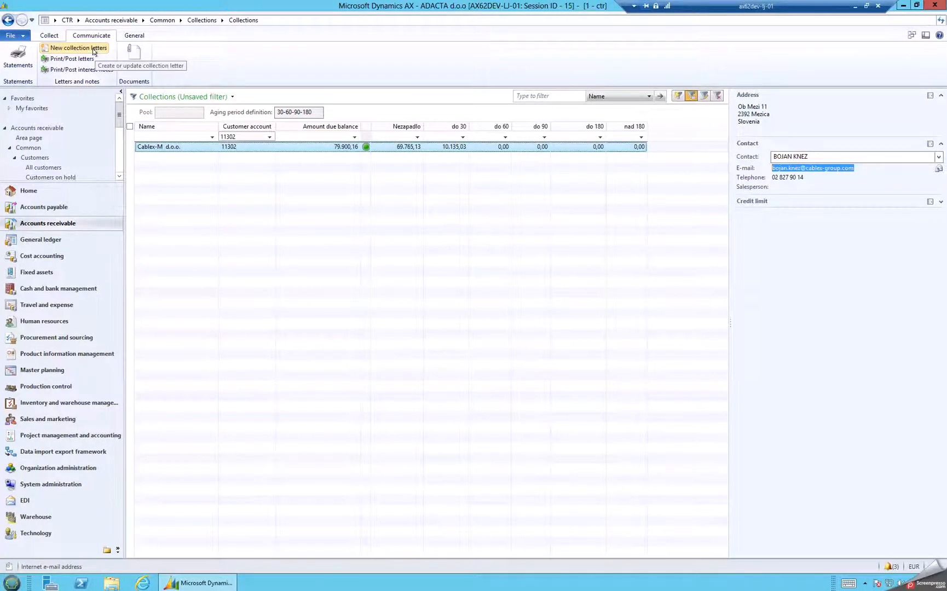
click(78, 48)
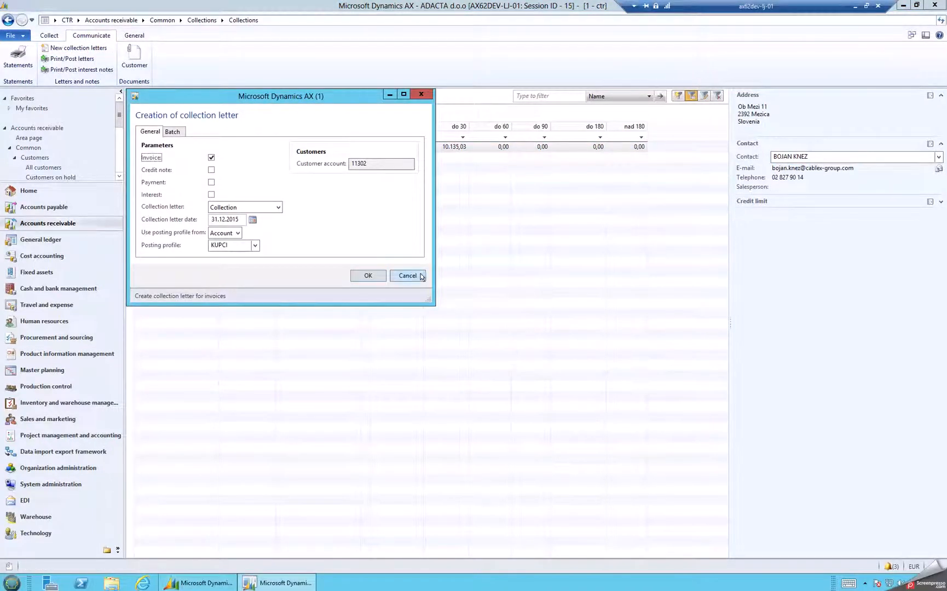
click(408, 276)
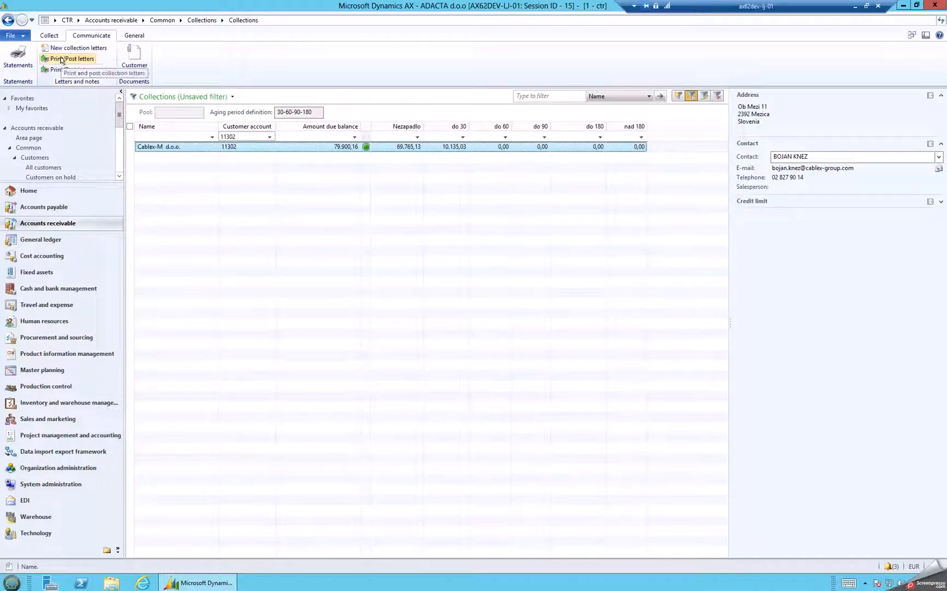
Print collection letter KOP-14-005 as a Collection letter note report to the screen and dismiss the Infolog
click(72, 59)
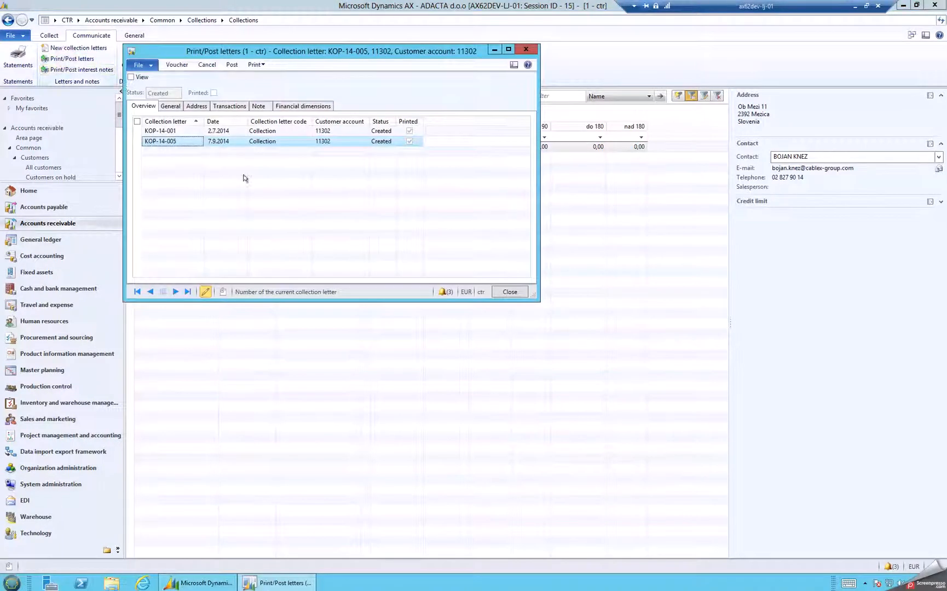
click(219, 141)
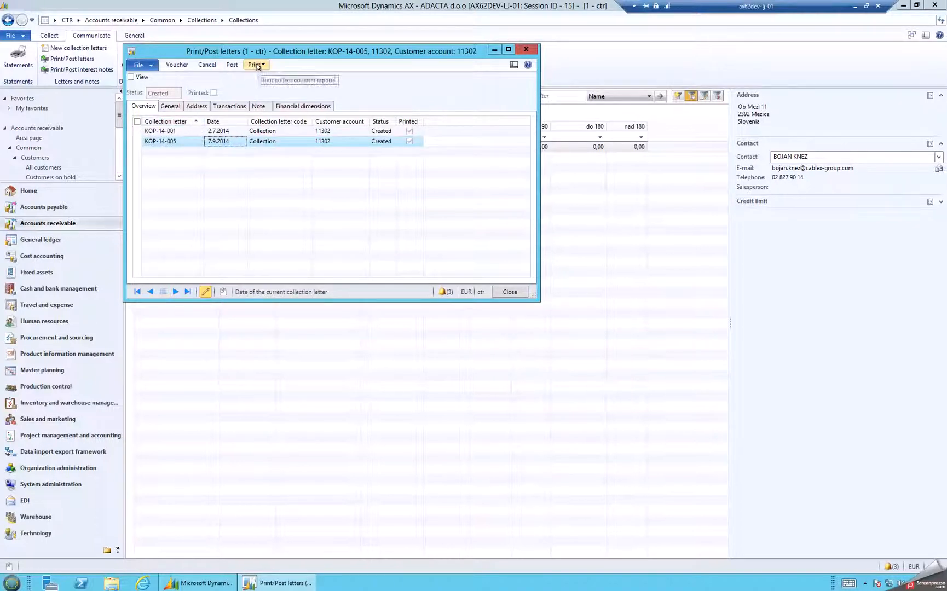
click(254, 65)
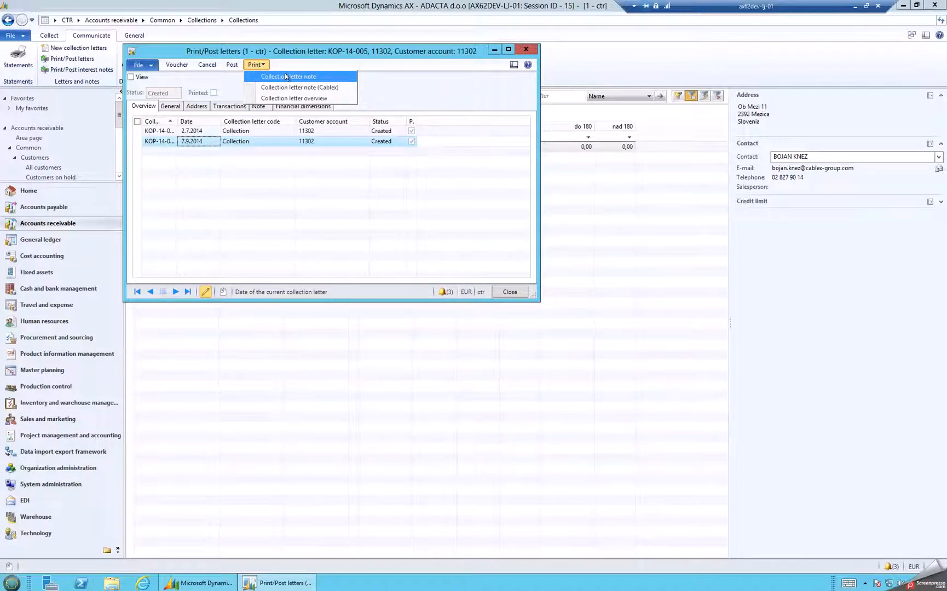
click(289, 75)
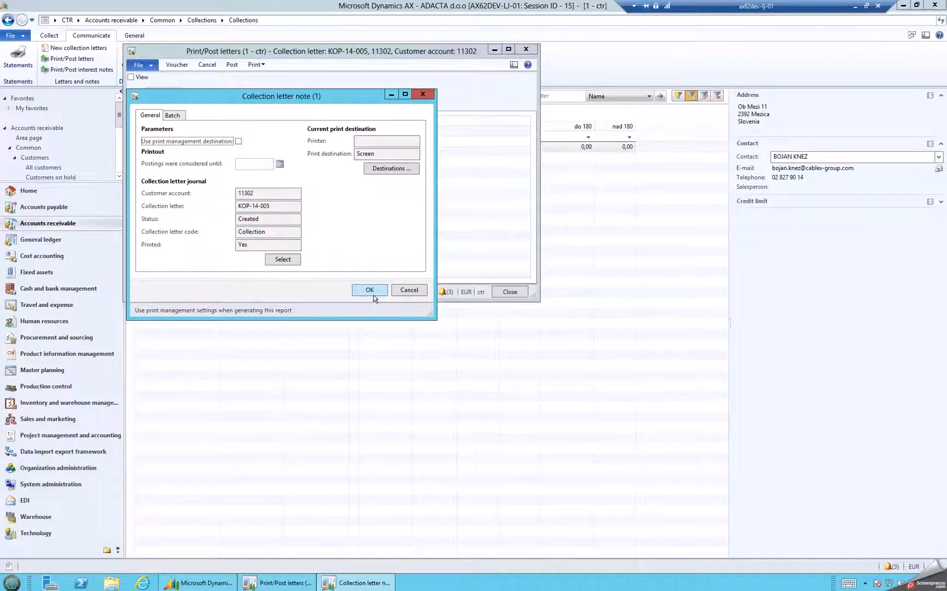
click(369, 290)
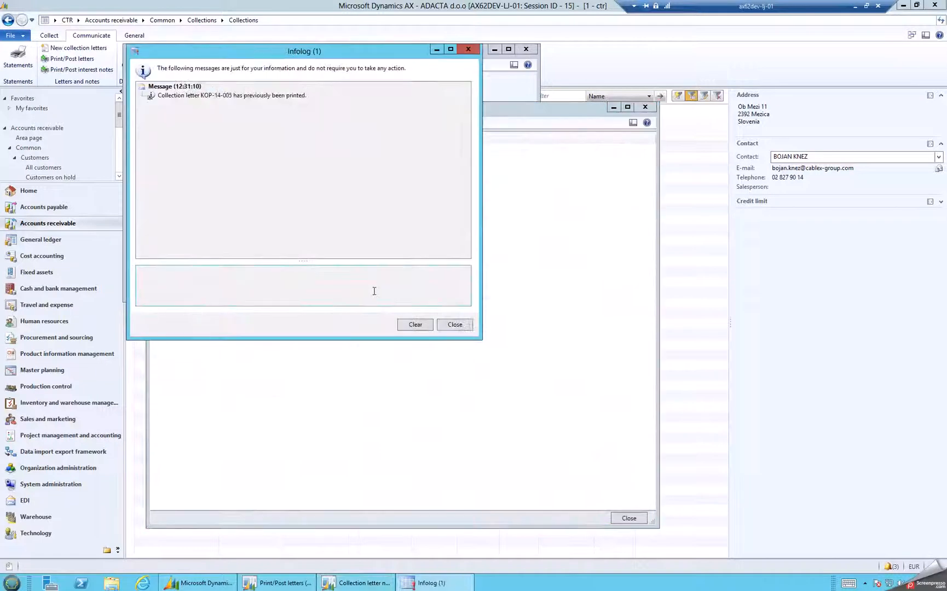
click(454, 324)
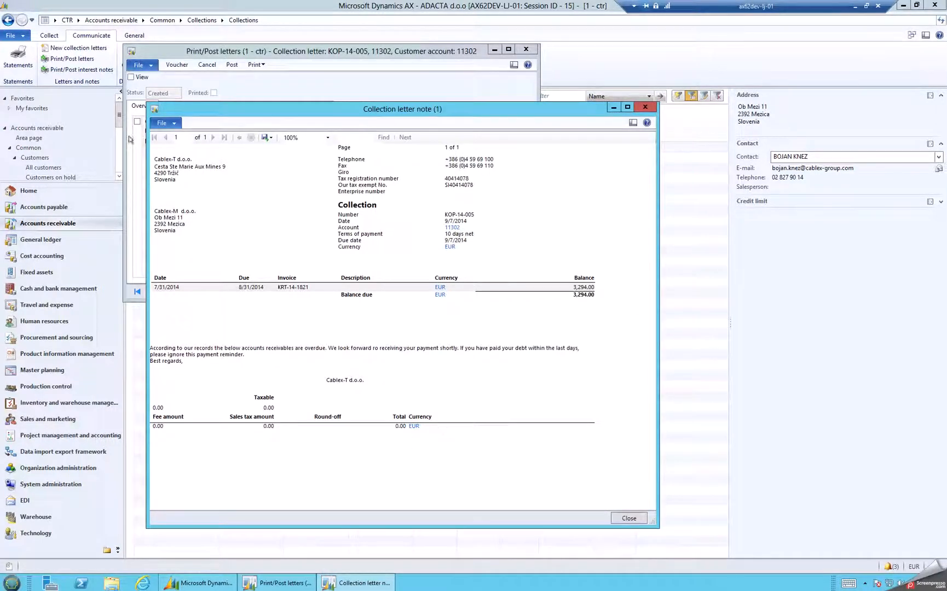
Send the previewed KOP-14-005 letter as an e-mail PDF, bringing up the Outlook profile prompt
click(163, 122)
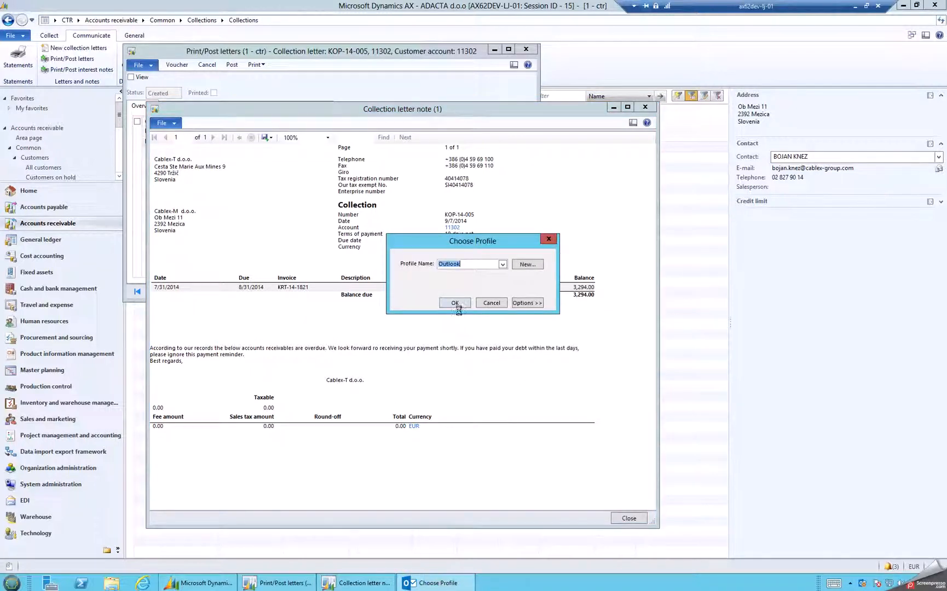
click(454, 302)
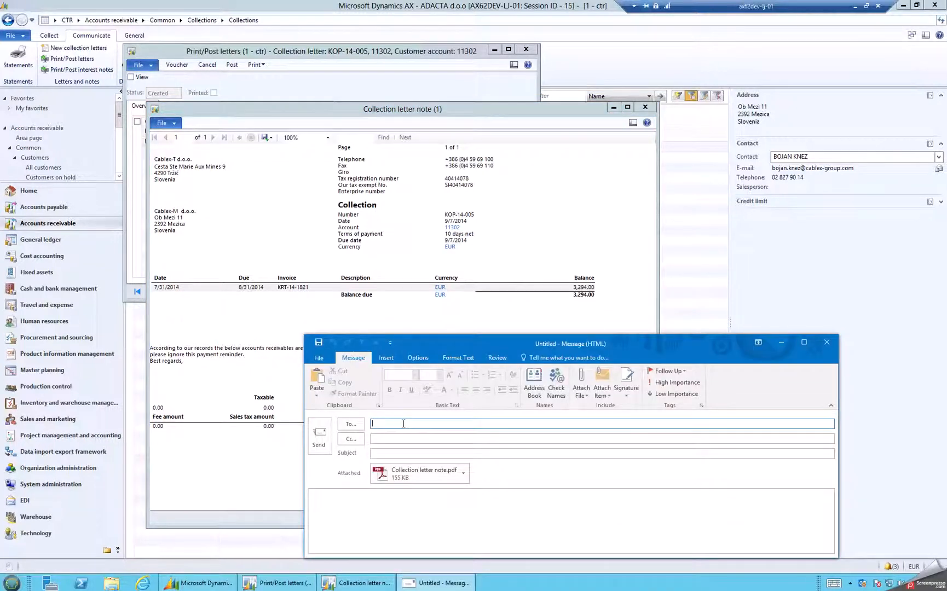
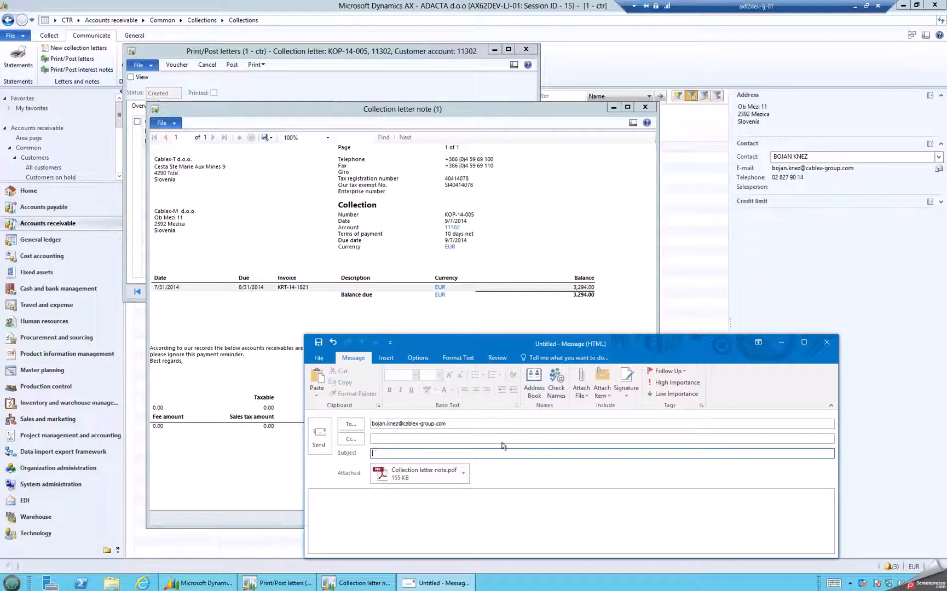
text(Collection letter)
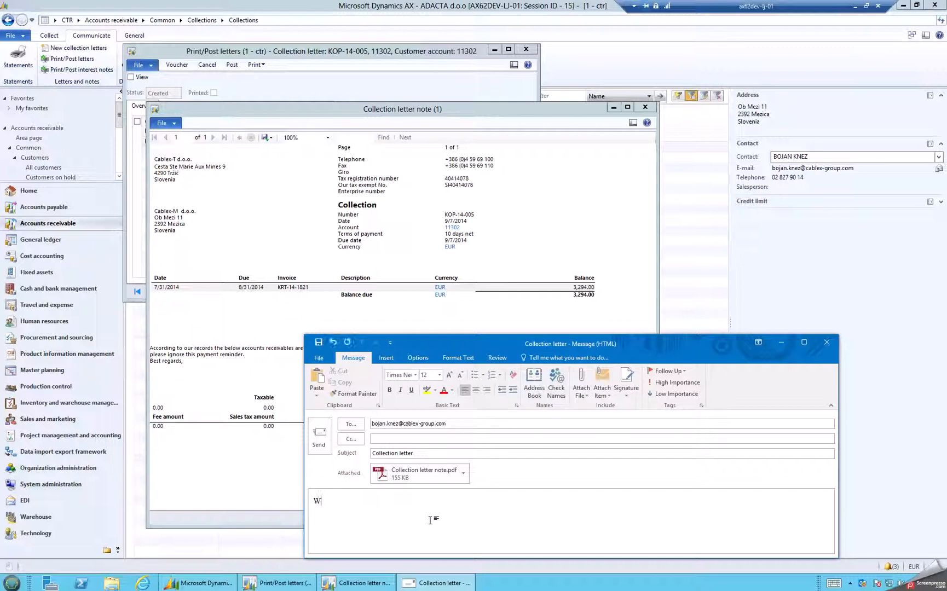
Write the body 'We are sending you collection letter.' and position the message over the letter preview
text(e are sen)
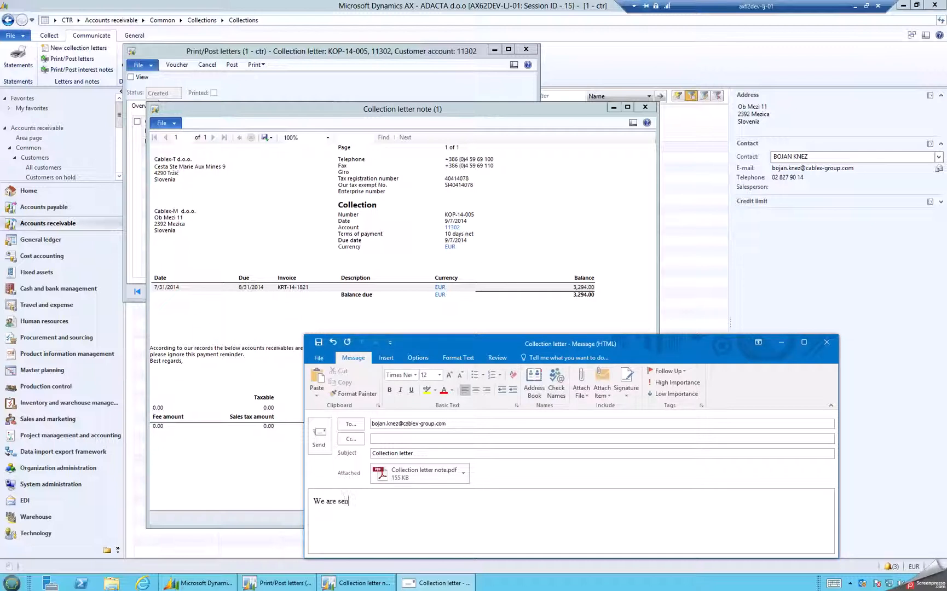
text(ding you colle)
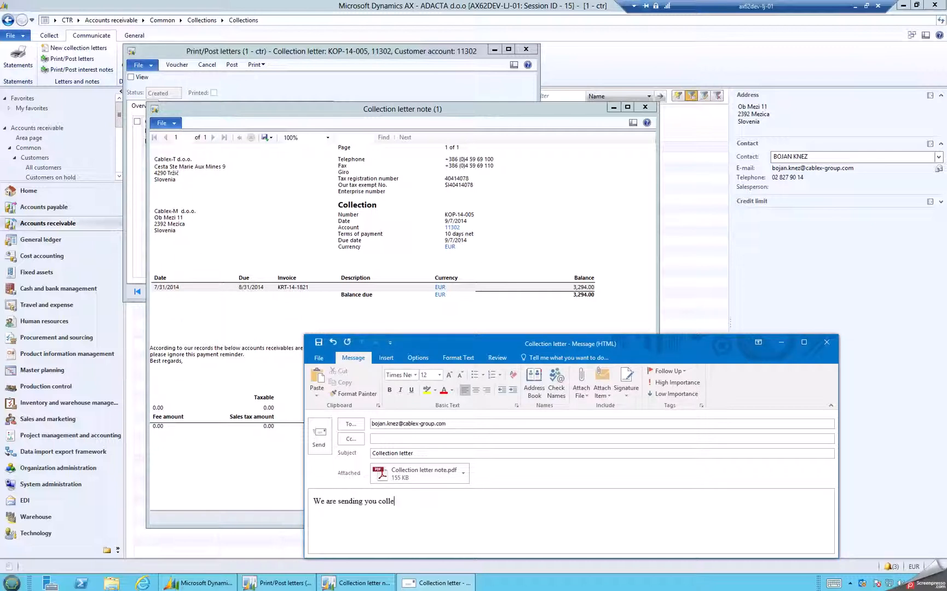
text(ction letter.)
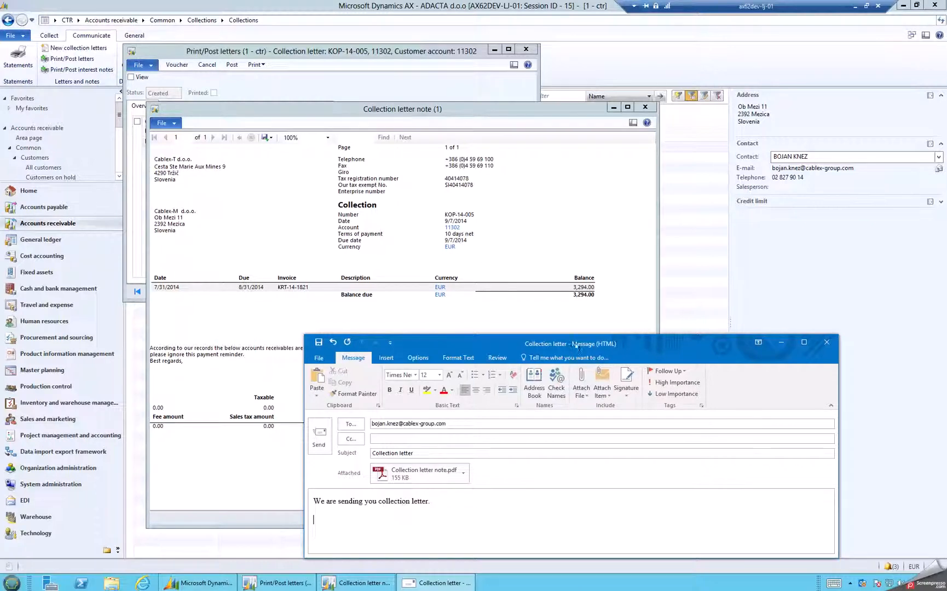
drag(570, 344, 459, 215)
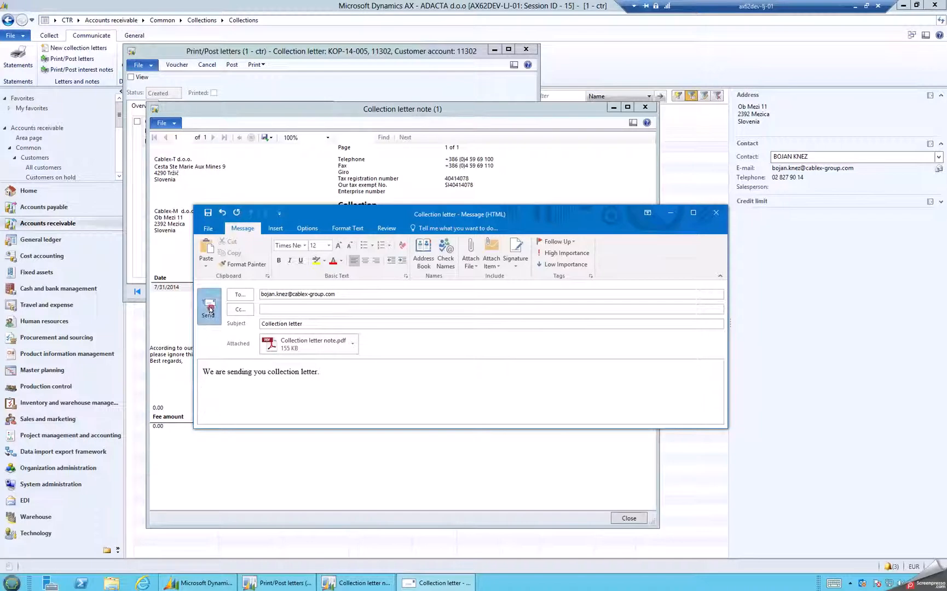
Attempt to send the e-mail and, on the no valid accounts warning, choose Add Account
click(208, 307)
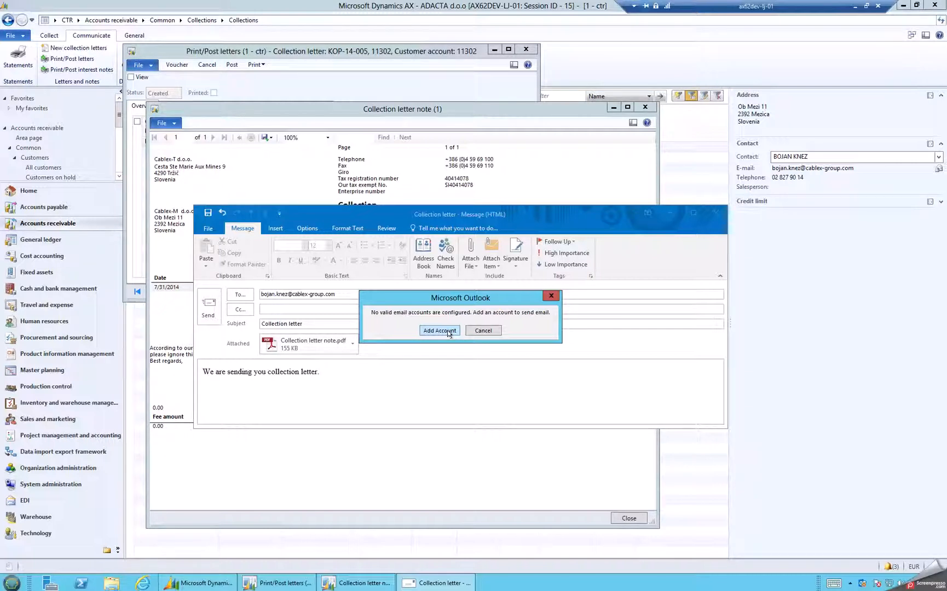
click(439, 331)
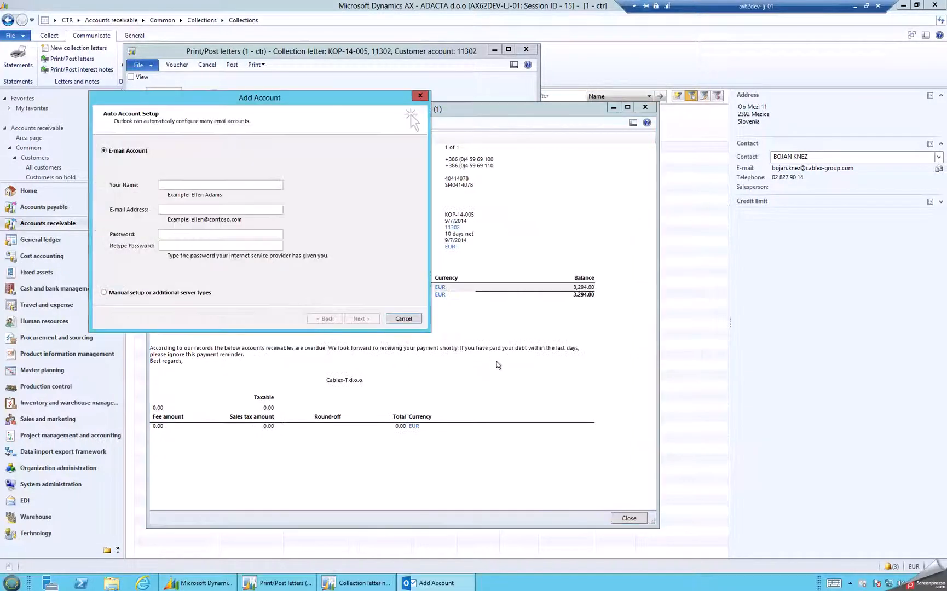